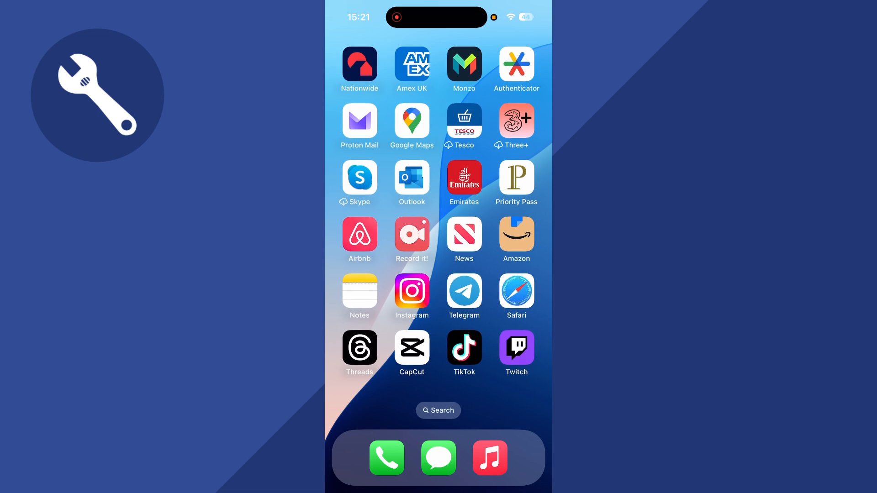
# Swipe to the Home Screen page holding Settings, FaceTime and Calendar
pyautogui.hscroll(-3)
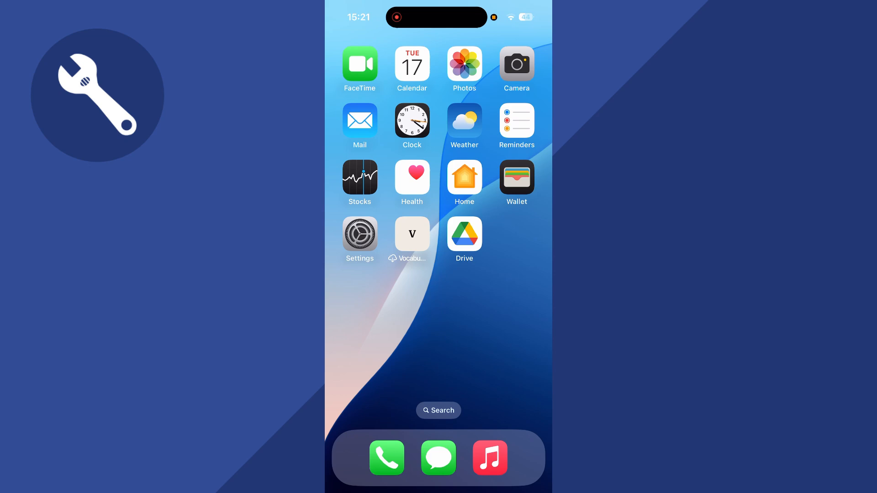
pyautogui.click(360, 233)
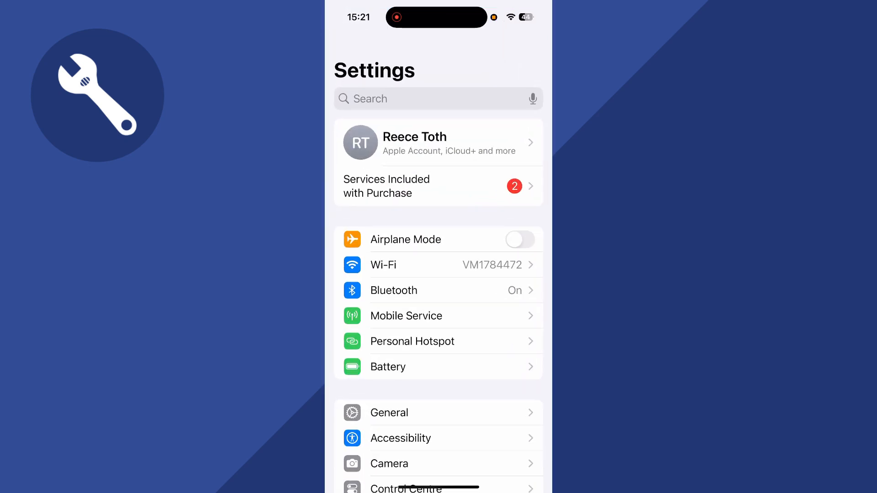
pyautogui.click(438, 143)
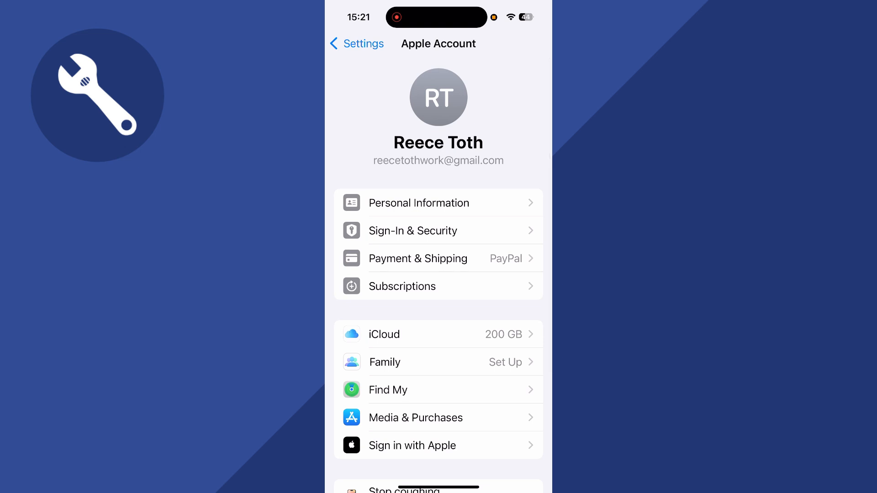
pyautogui.click(413, 230)
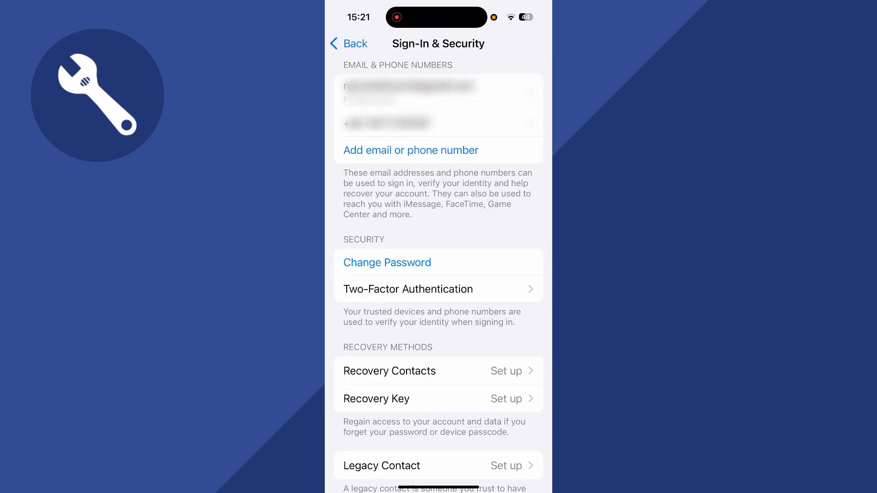
pyautogui.click(386, 262)
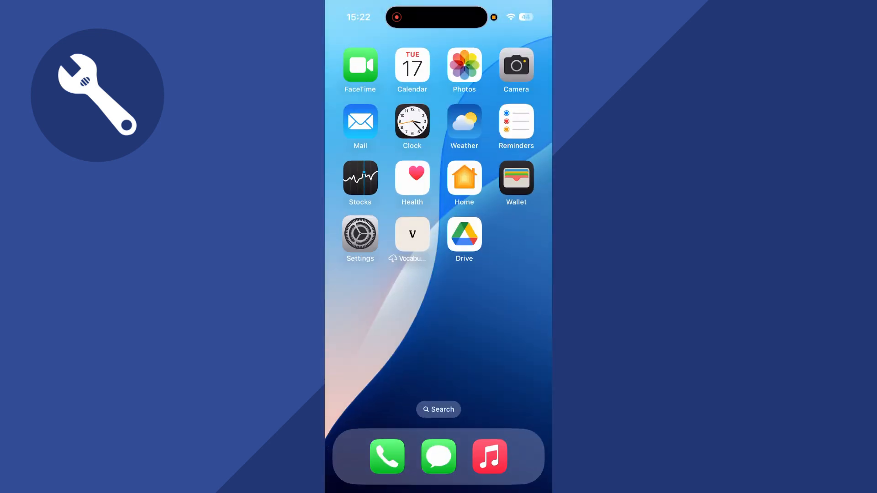
# Swipe across the Home Screen toward Safari to reach iforgot.apple.com
pyautogui.hscroll(-3)
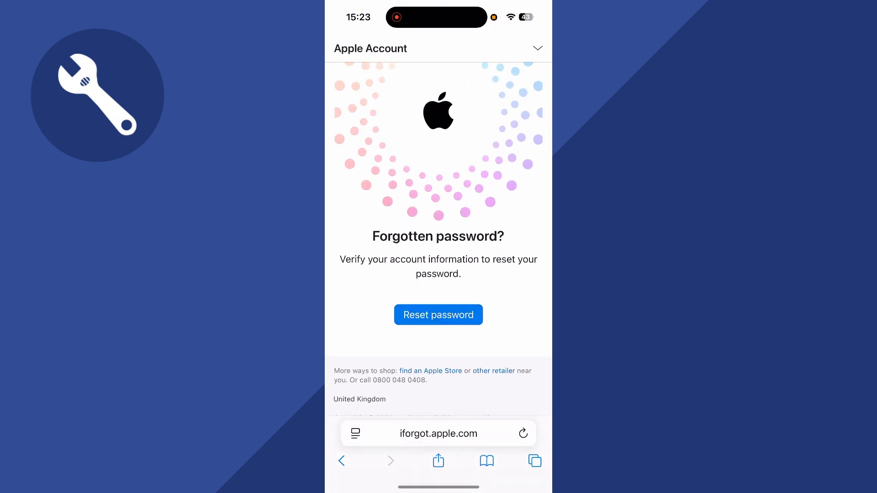
pyautogui.click(438, 314)
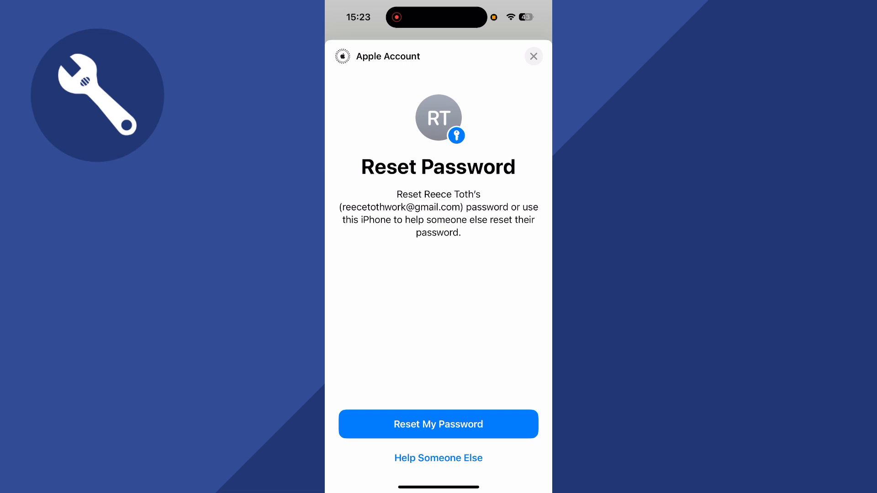
pyautogui.click(439, 458)
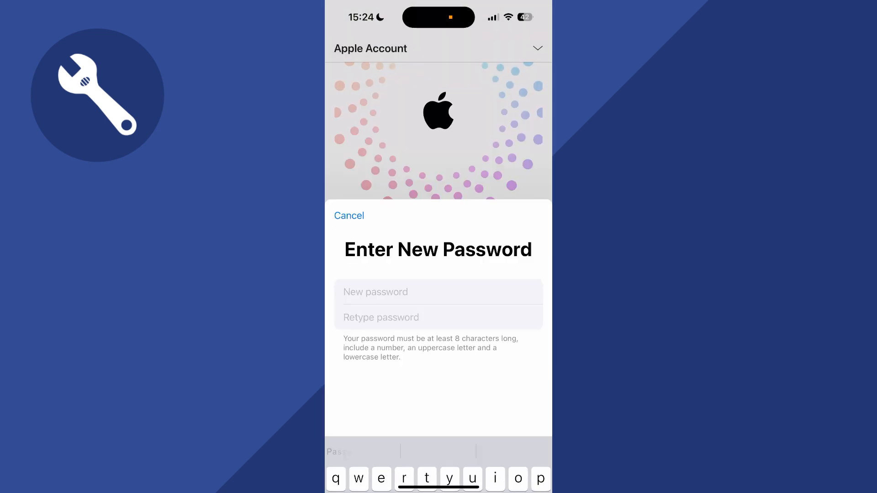
pyautogui.click(349, 216)
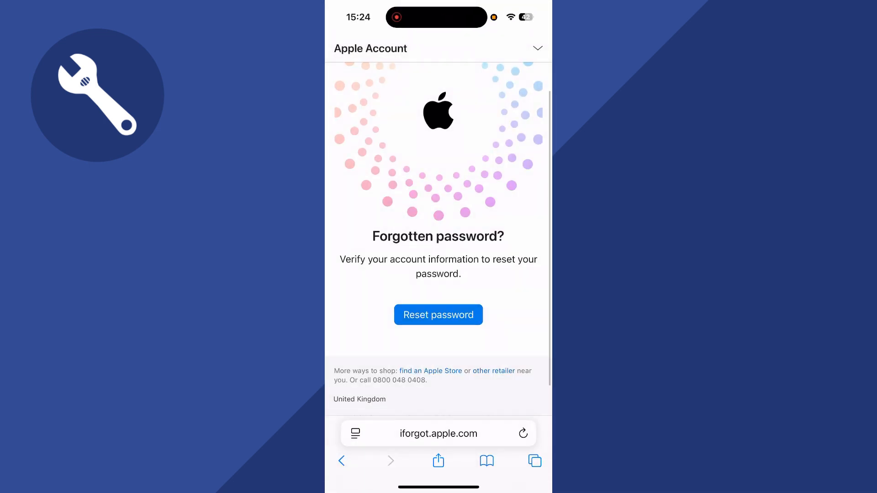